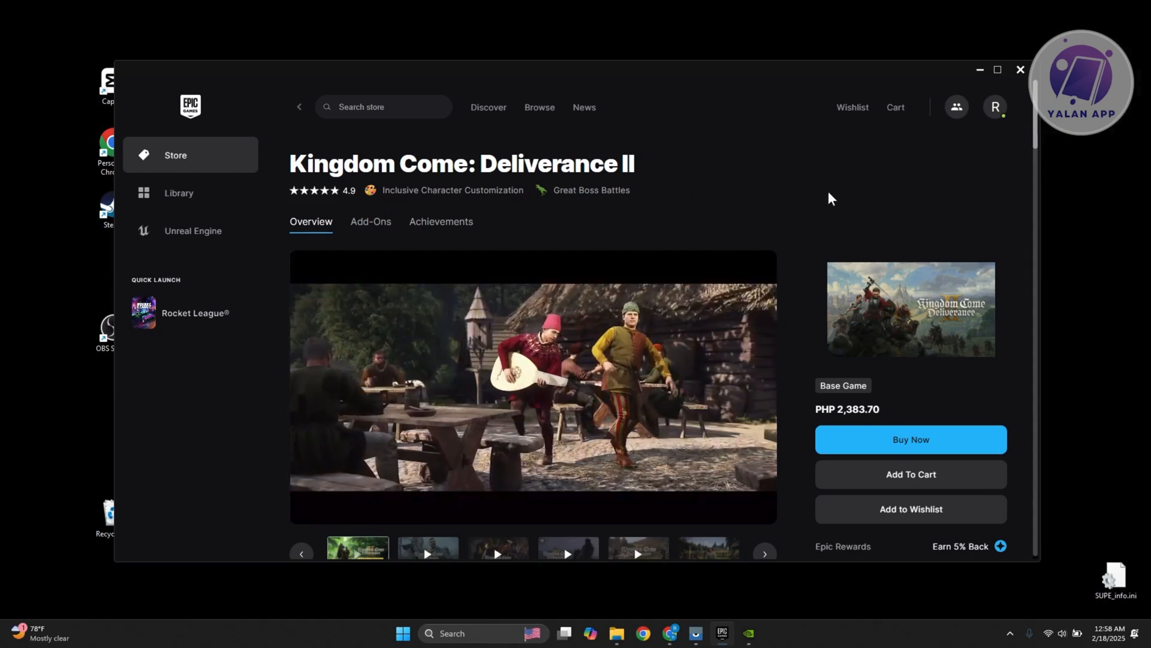
# - Scroll to the System Requirements section and highlight the minimum storage requirement
pyautogui.scroll(-3)
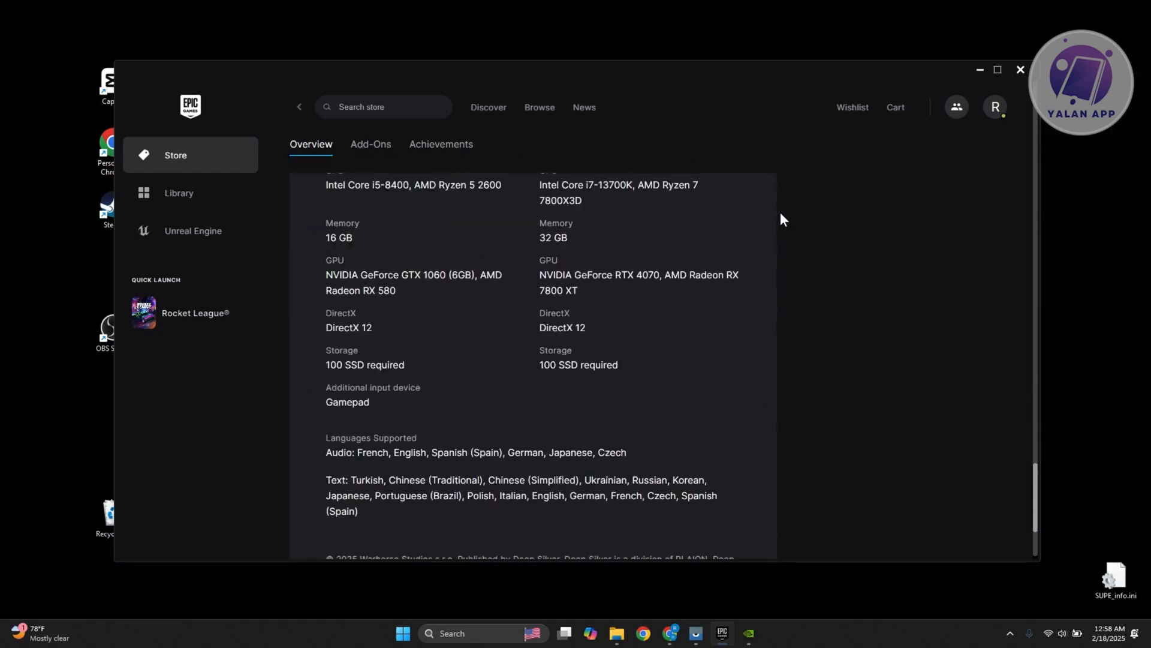
pyautogui.scroll(3)
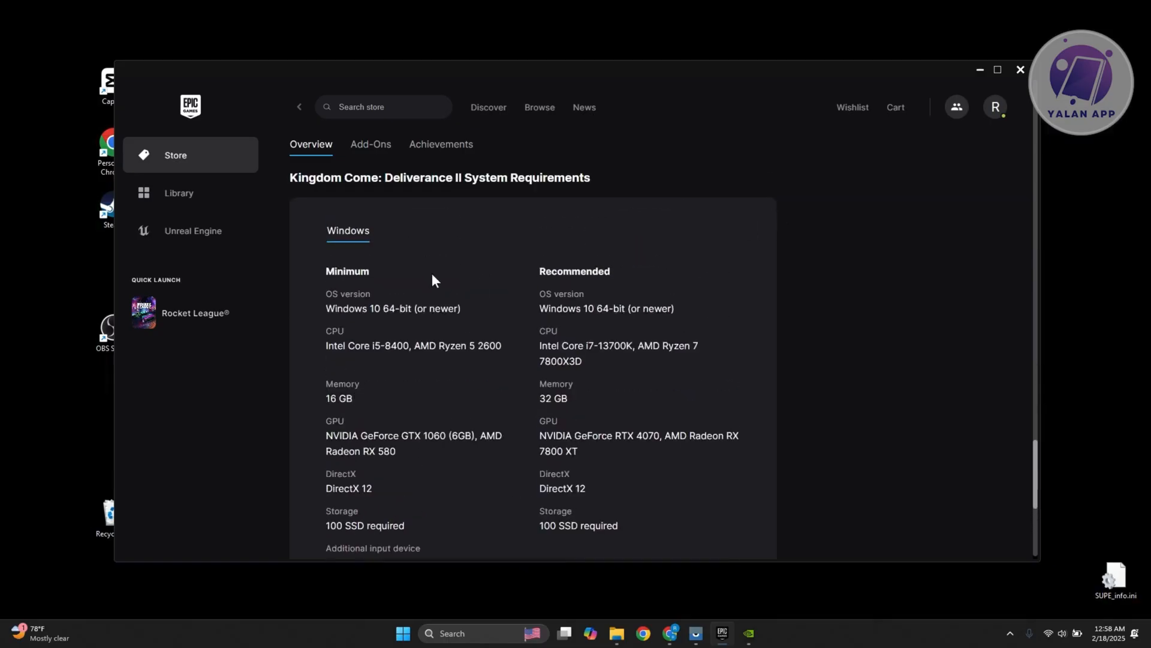
pyautogui.scroll(-3)
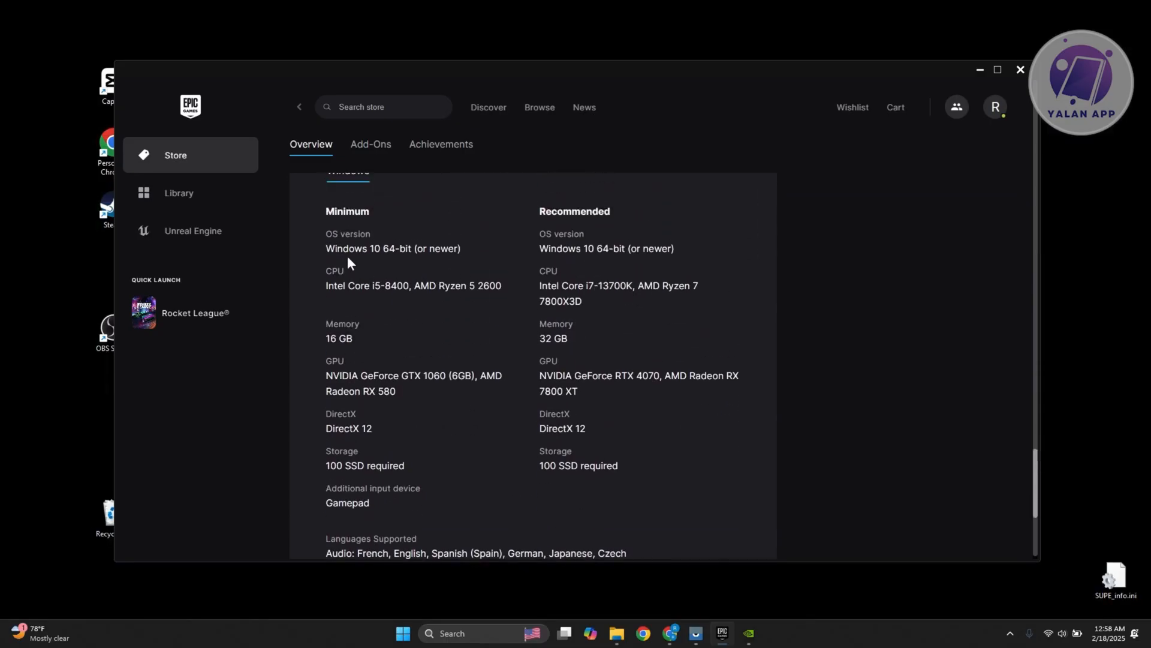
pyautogui.moveTo(417, 396)
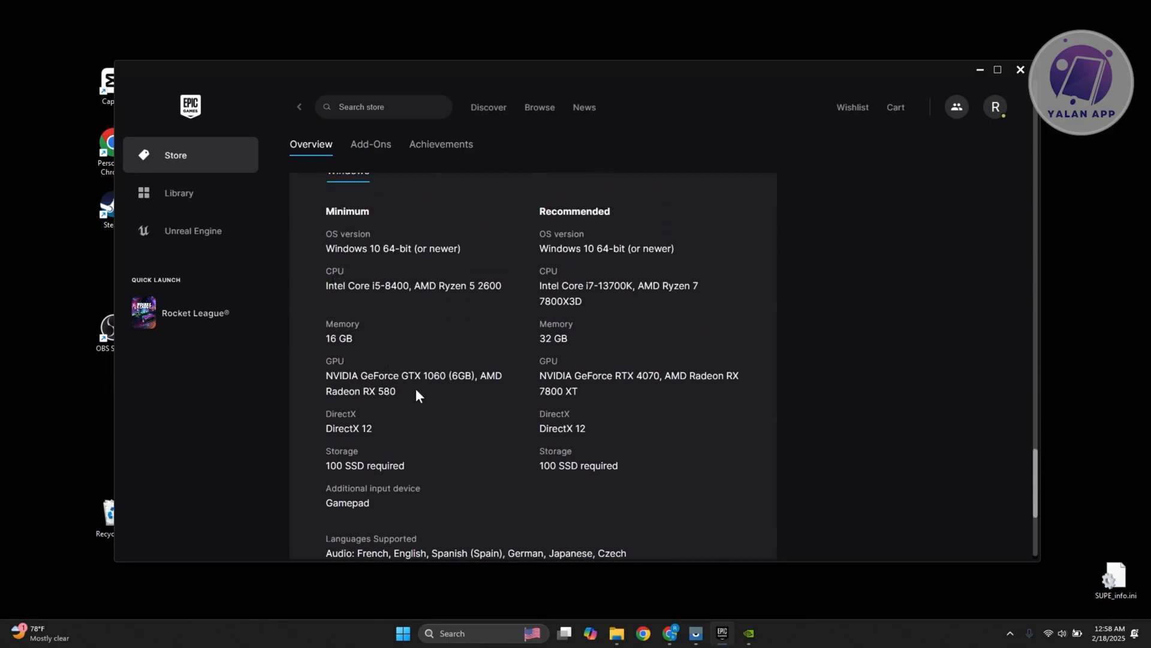
pyautogui.moveTo(422, 421)
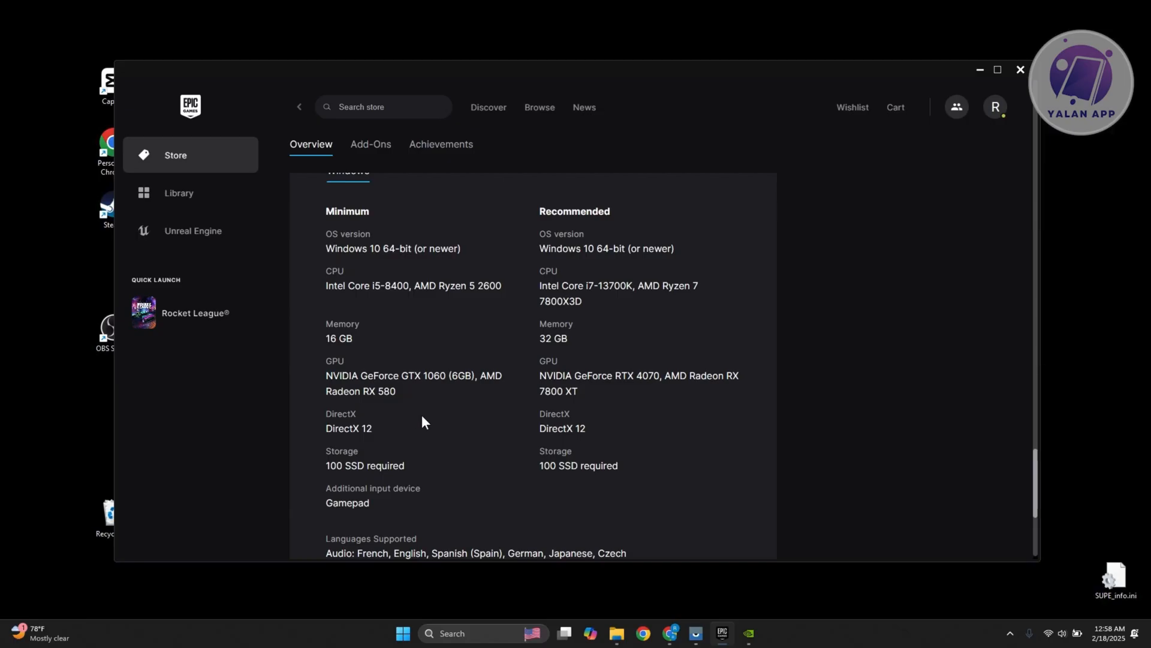
pyautogui.moveTo(407, 407)
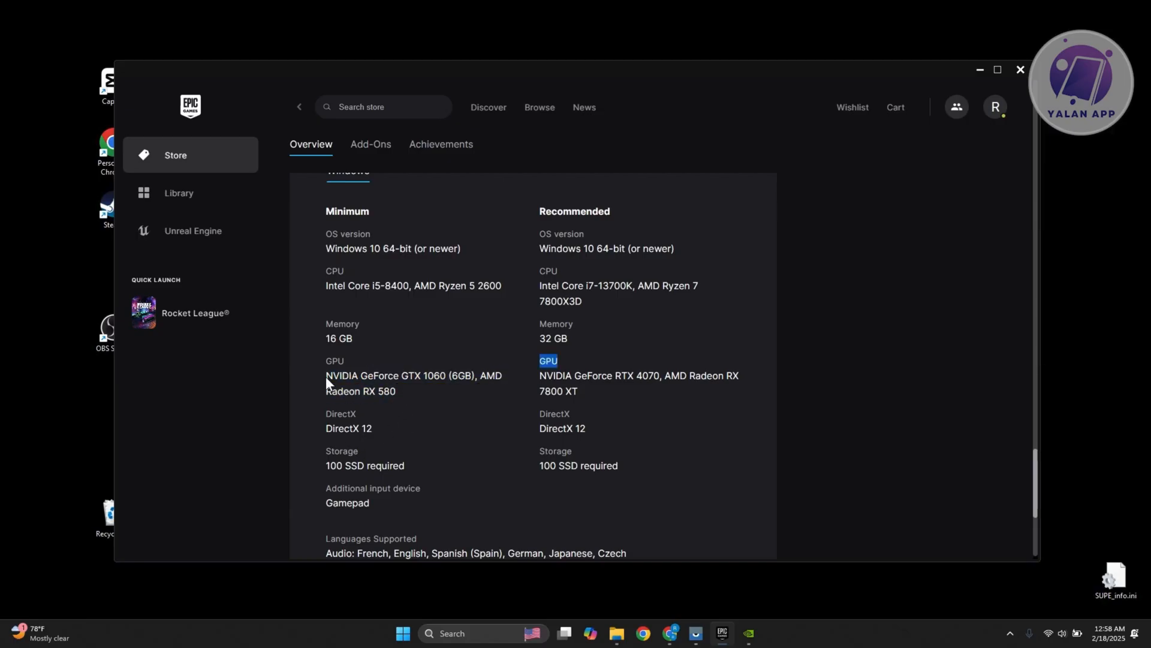
pyautogui.doubleClick(365, 465)
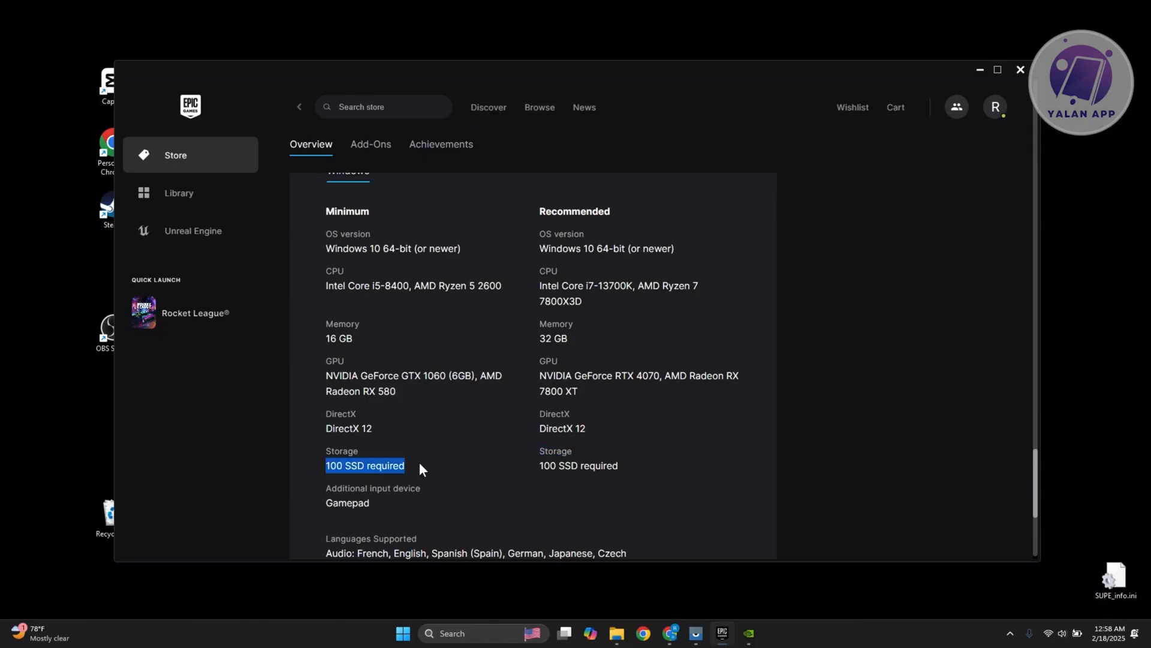
pyautogui.moveTo(429, 476)
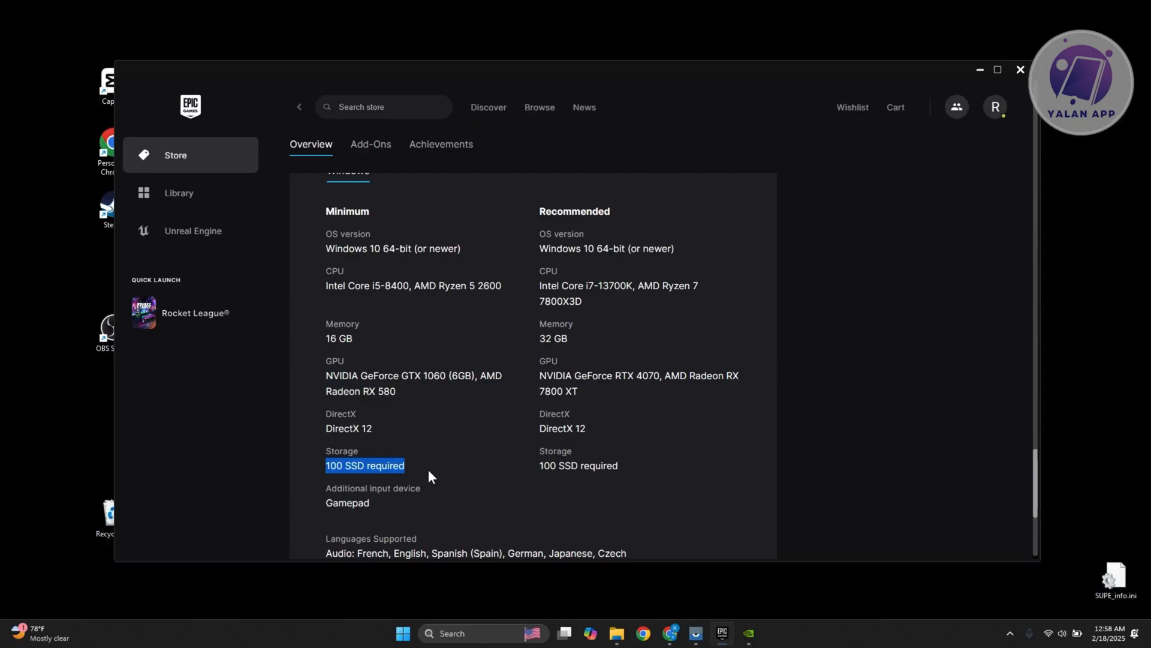
pyautogui.moveTo(355, 481)
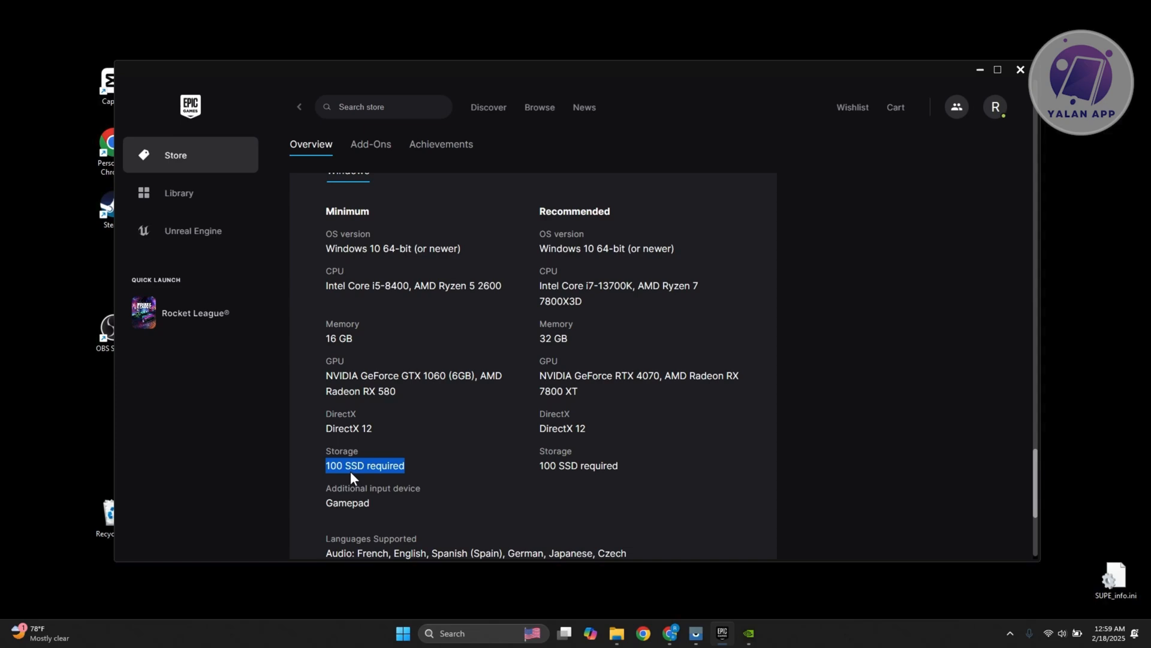
pyautogui.moveTo(461, 470)
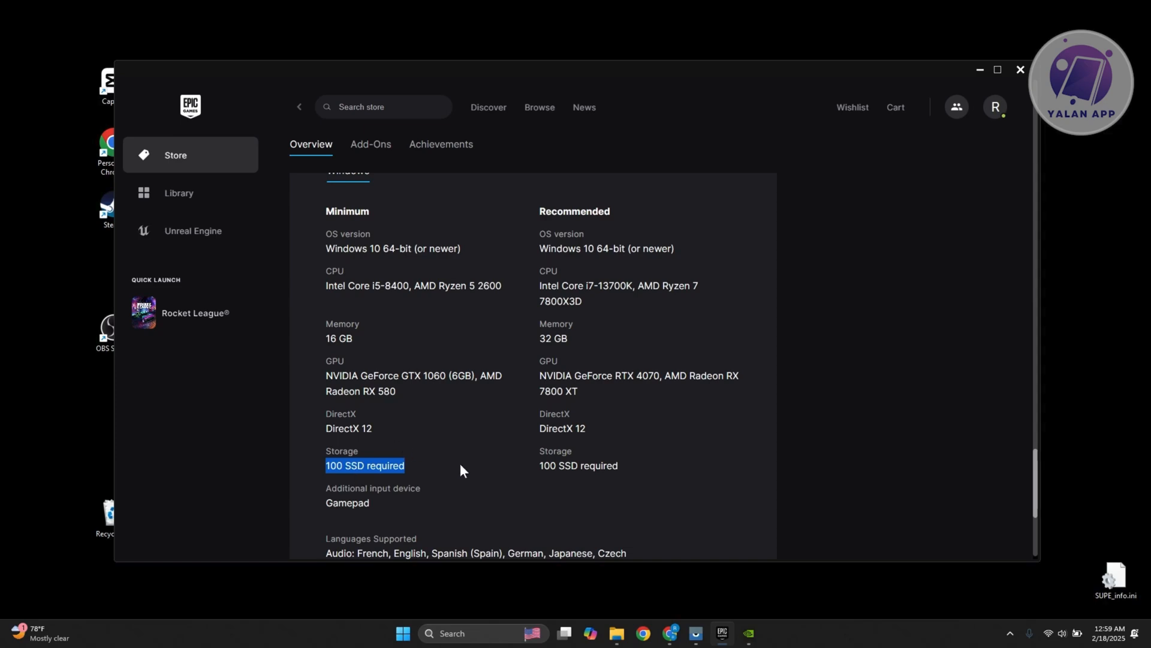
pyautogui.moveTo(440, 469)
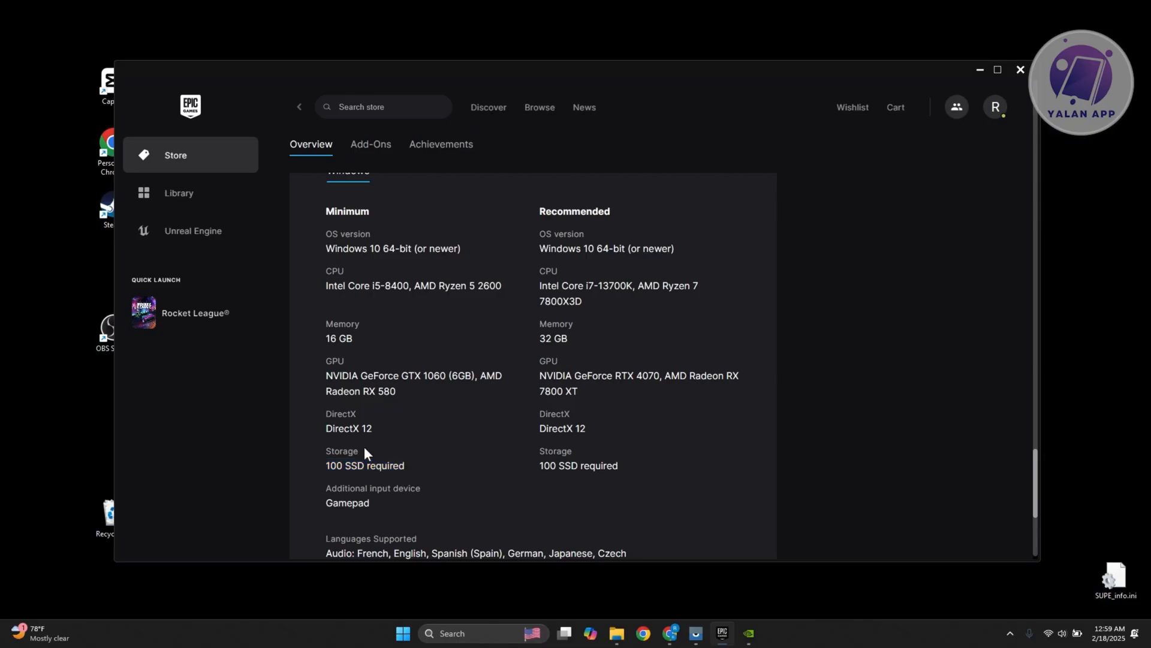
pyautogui.moveTo(330, 236)
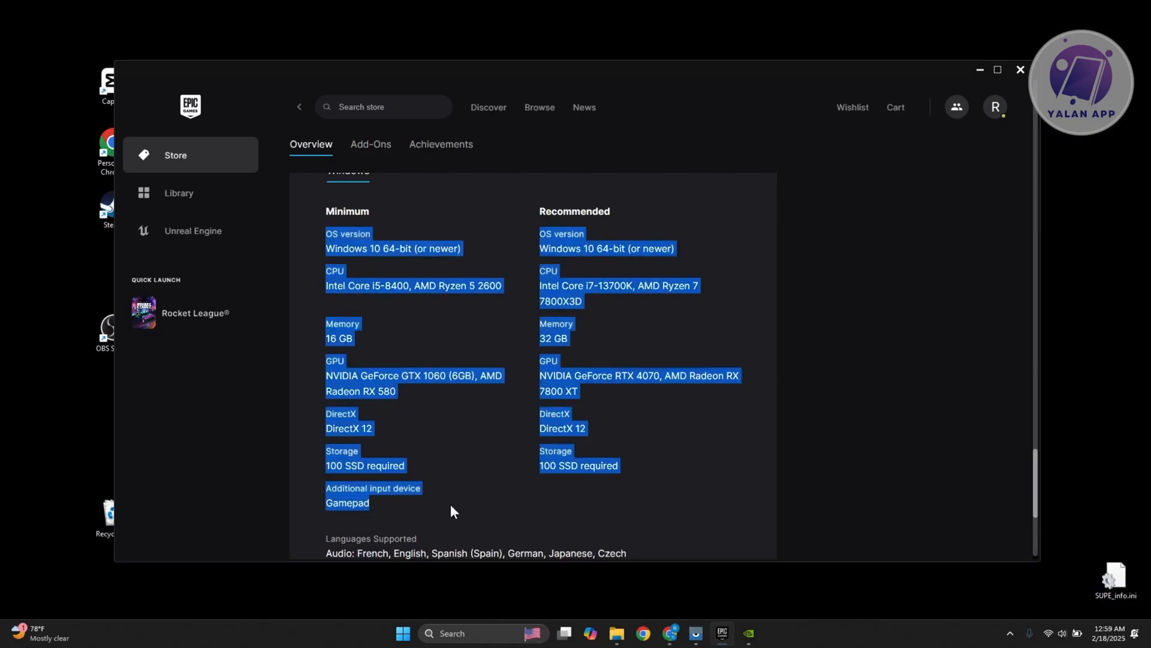
# - Highlight the minimum GPU line, GeForce GTX 1060 (6GB) or Radeon RX 580
pyautogui.click(443, 435)
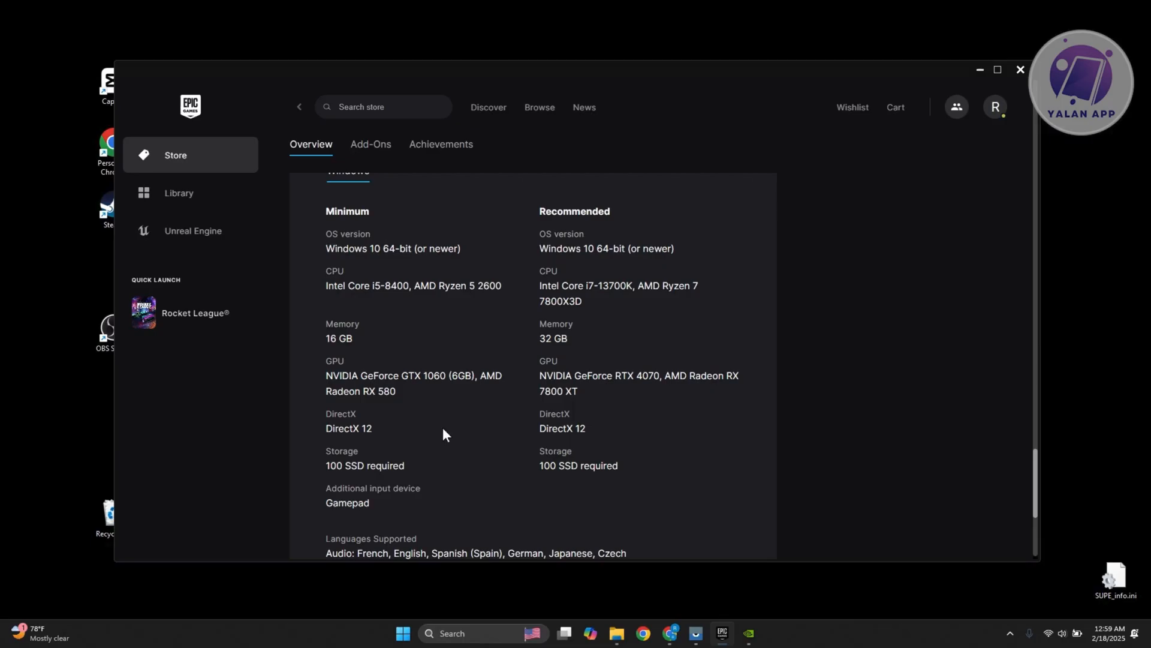
pyautogui.scroll(3)
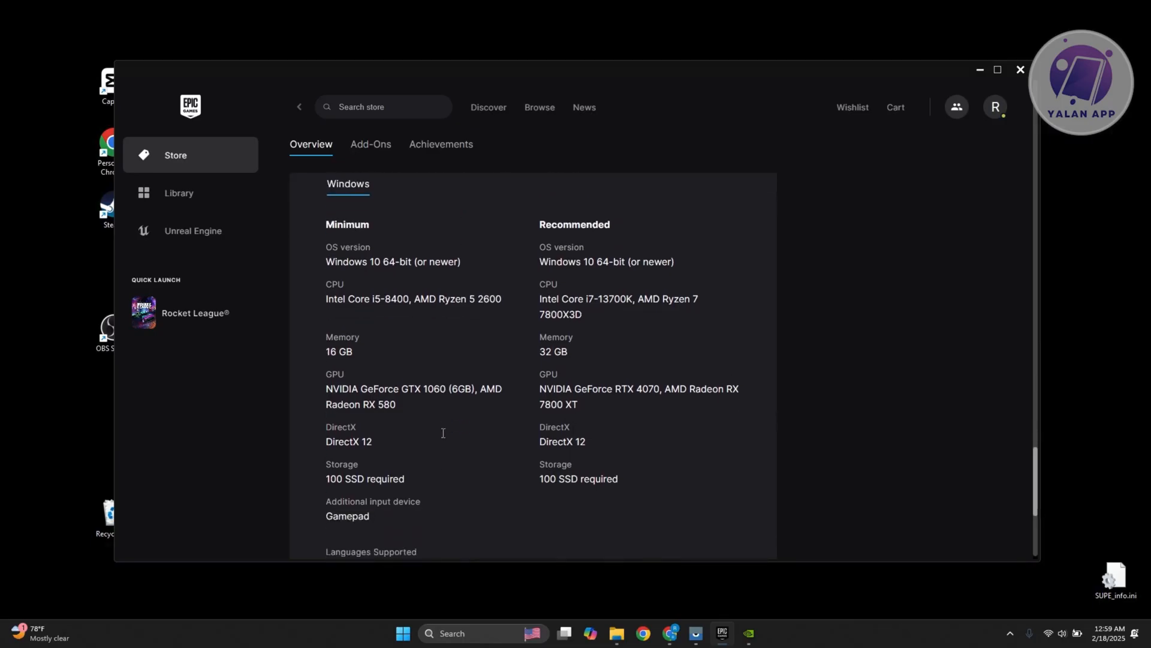
pyautogui.scroll(-3)
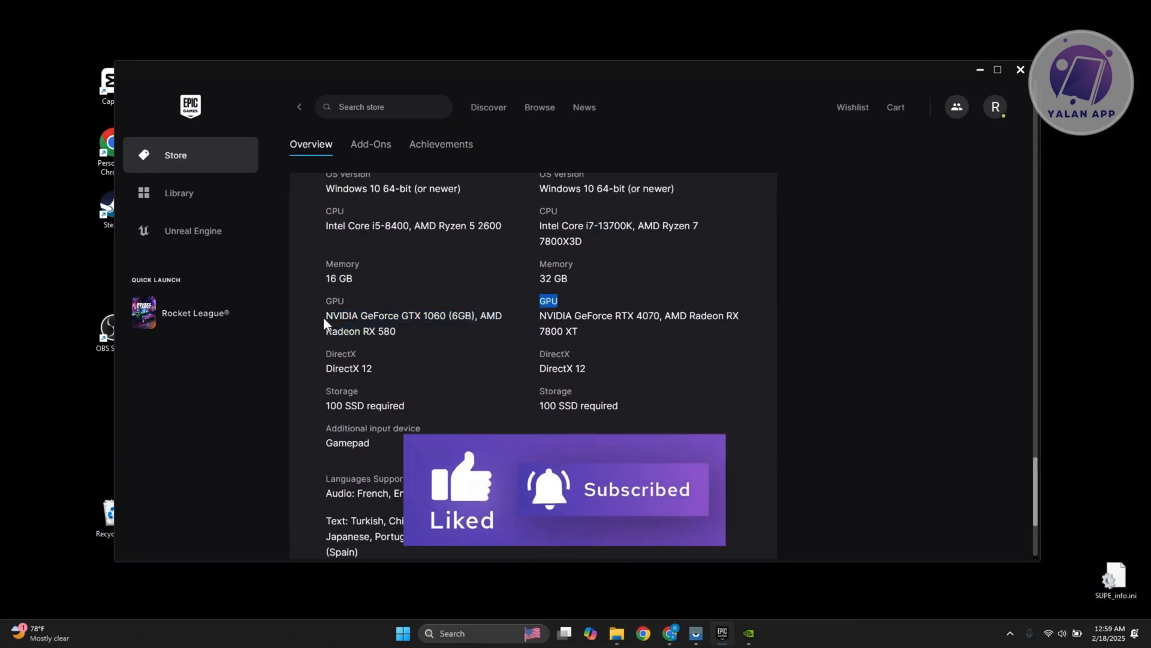
pyautogui.doubleClick(412, 322)
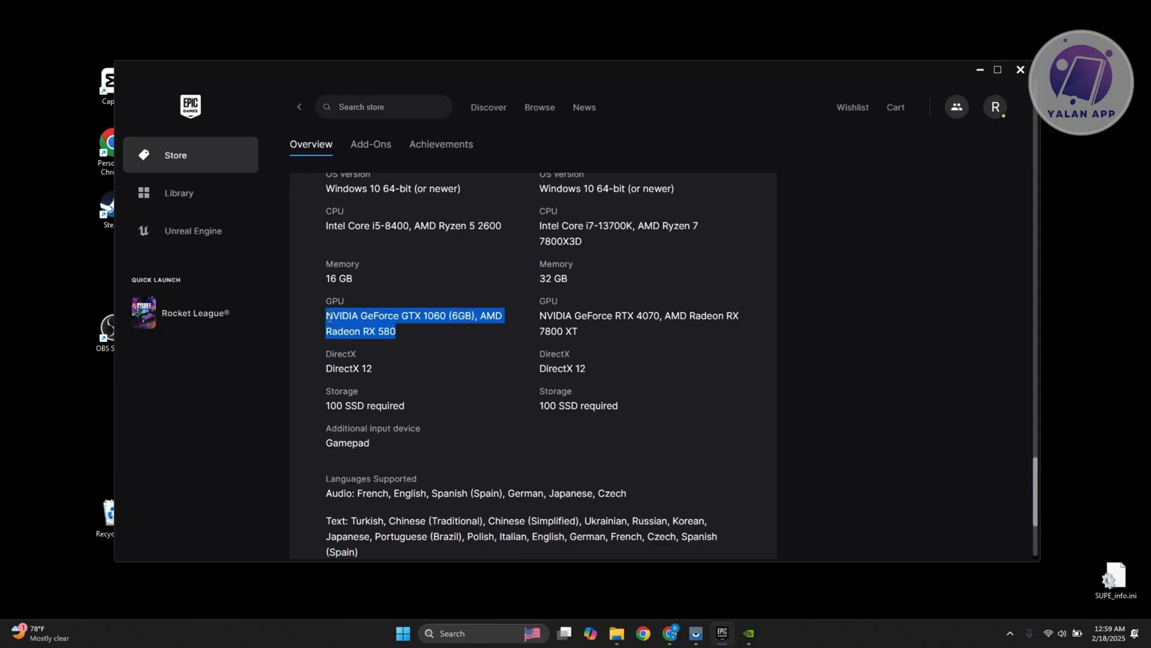
pyautogui.moveTo(433, 395)
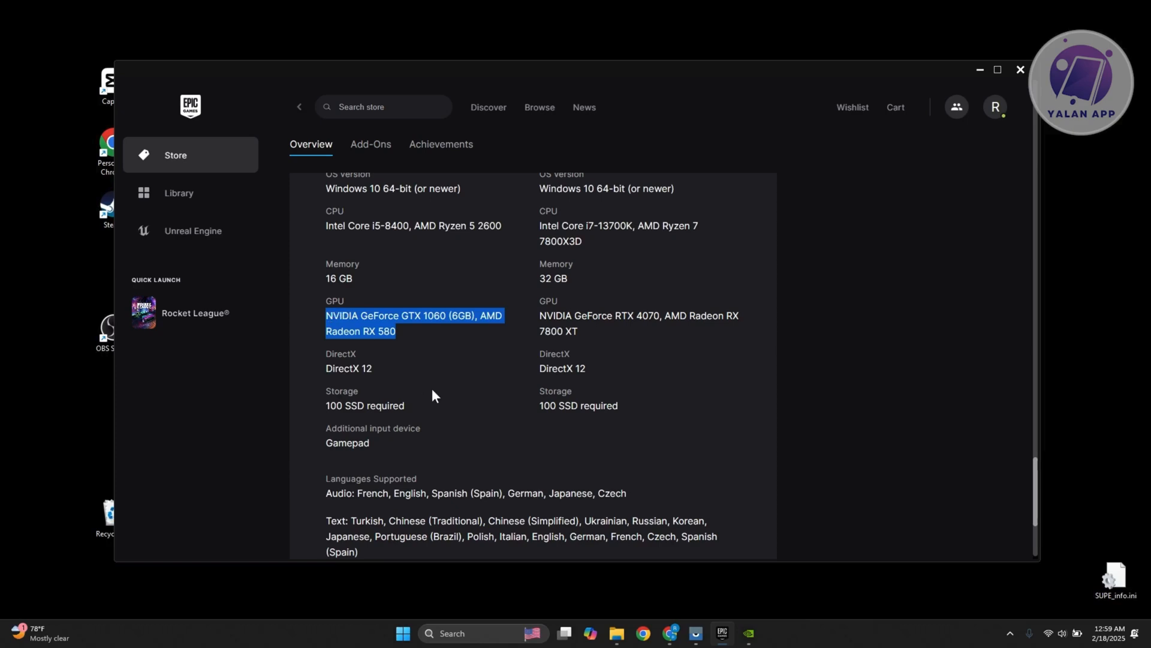
pyautogui.scroll(3)
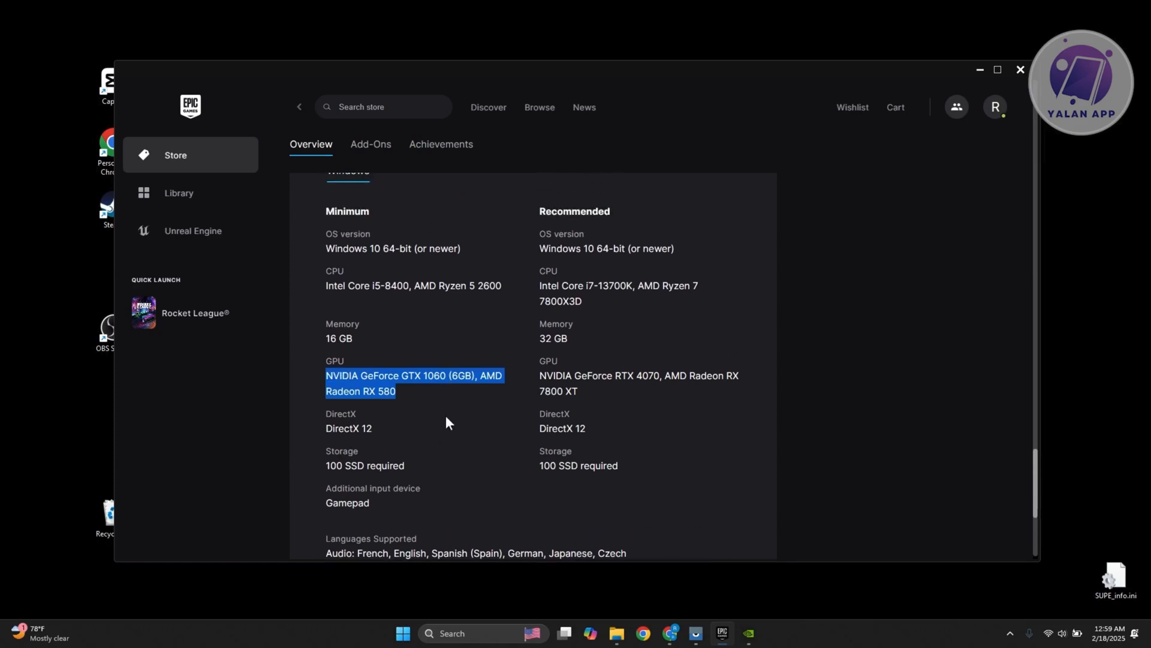
pyautogui.moveTo(422, 403)
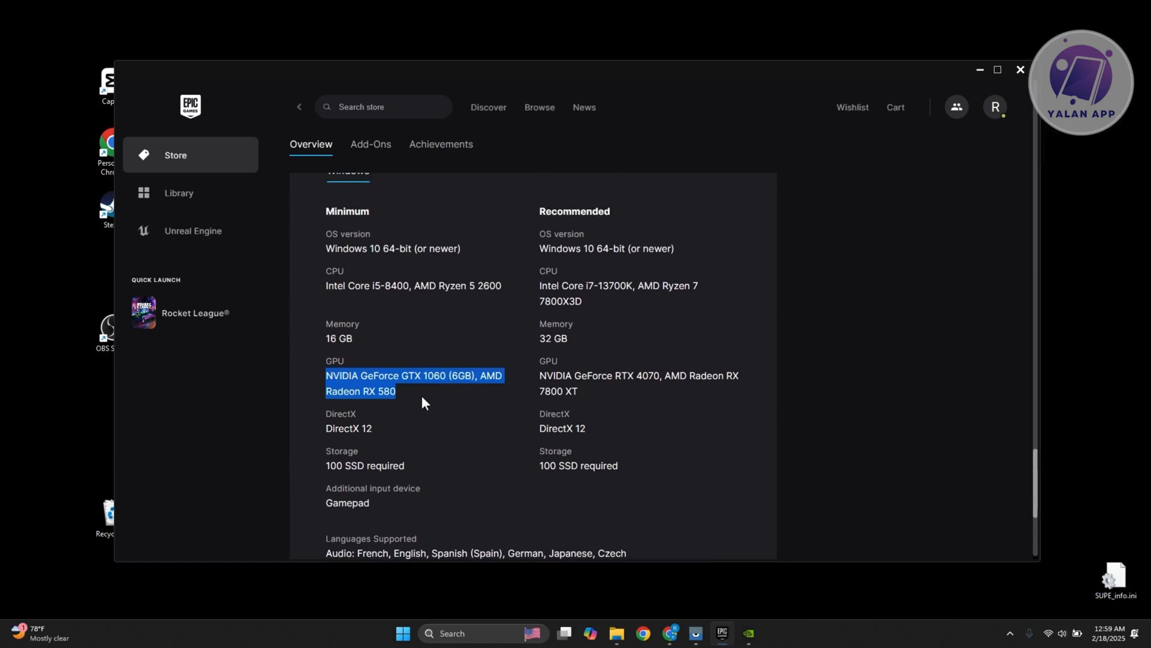
pyautogui.moveTo(814, 169)
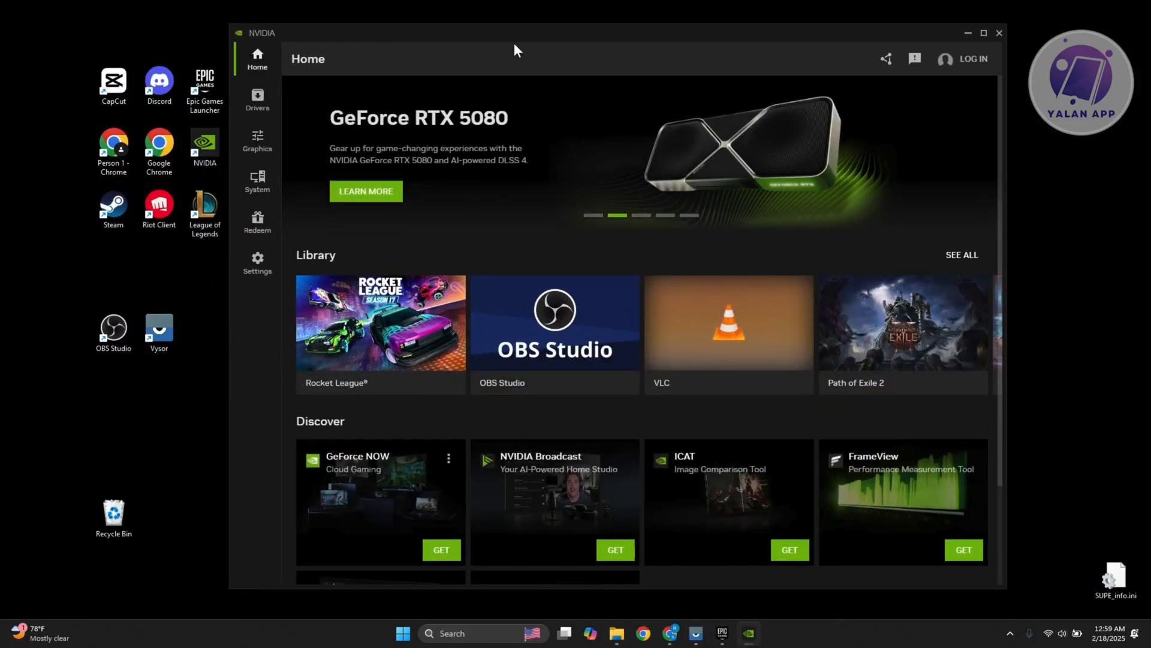
pyautogui.moveTo(538, 35)
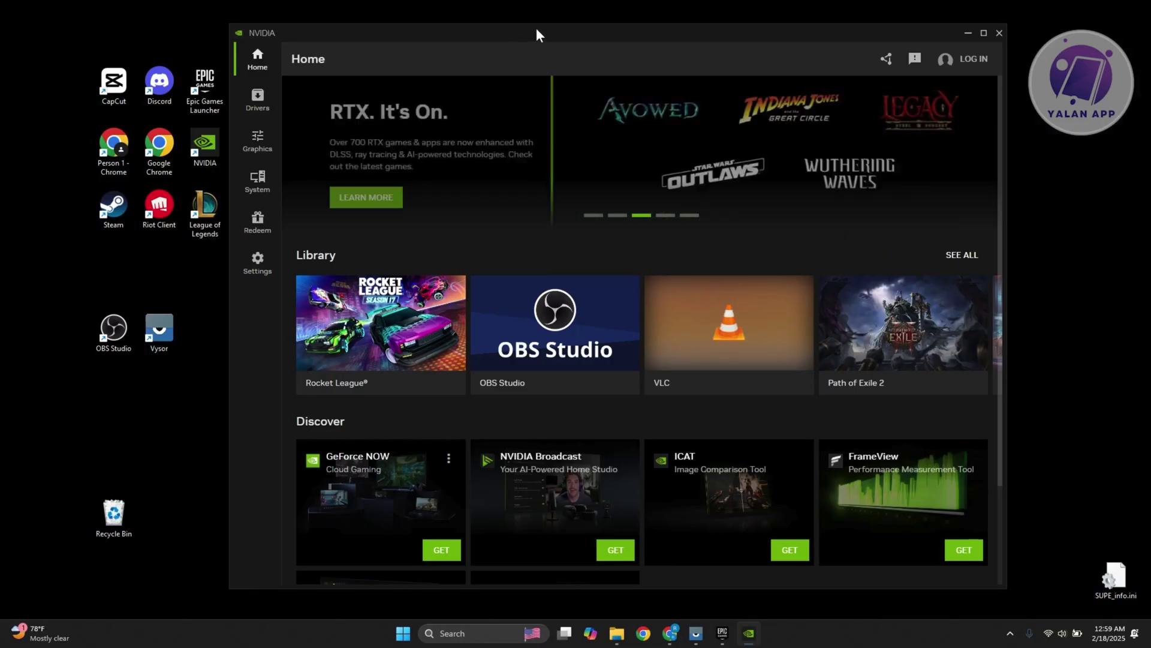
pyautogui.moveTo(325, 44)
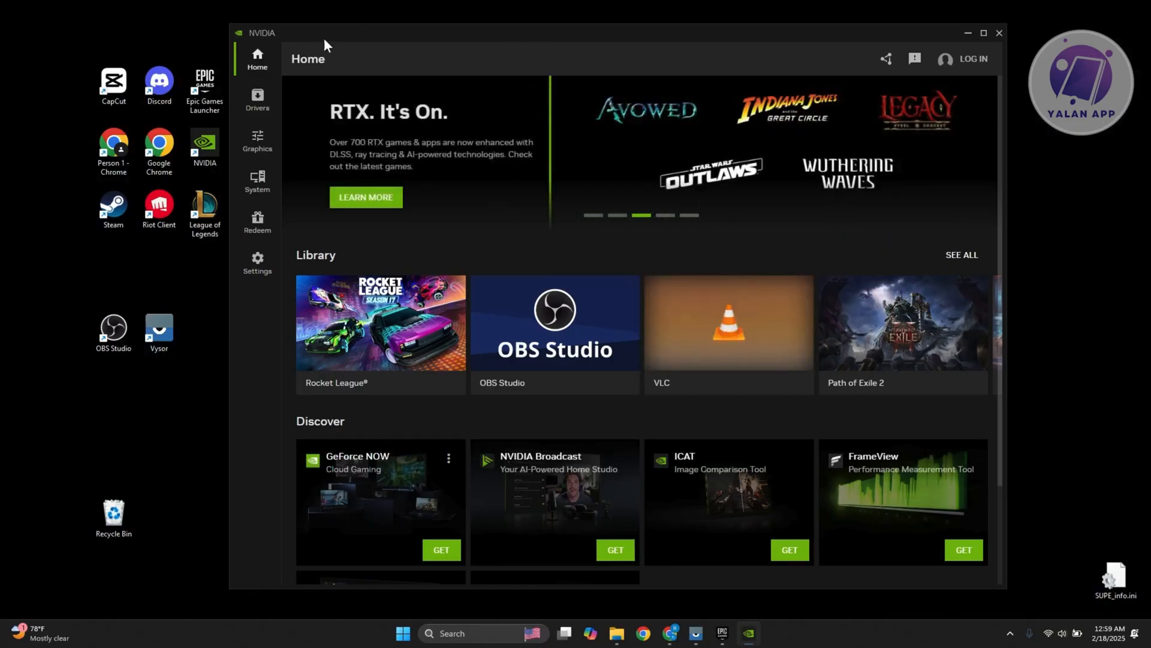
# - Show the NVIDIA App Drivers page with the installed graphics driver status
pyautogui.click(257, 100)
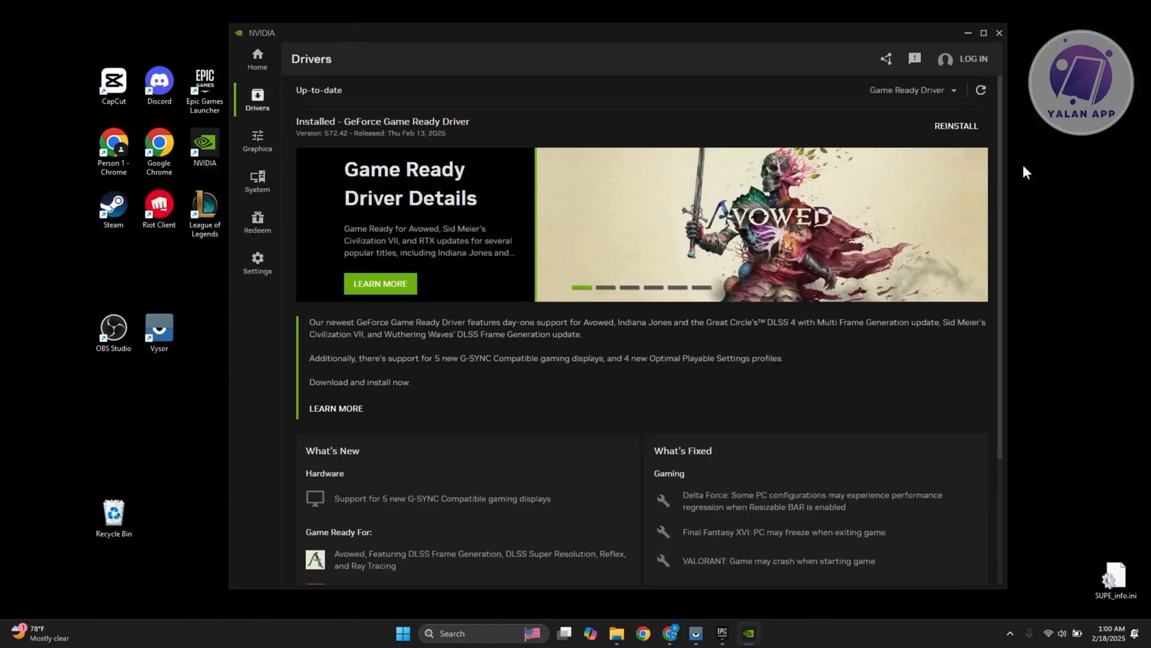
pyautogui.moveTo(956, 126)
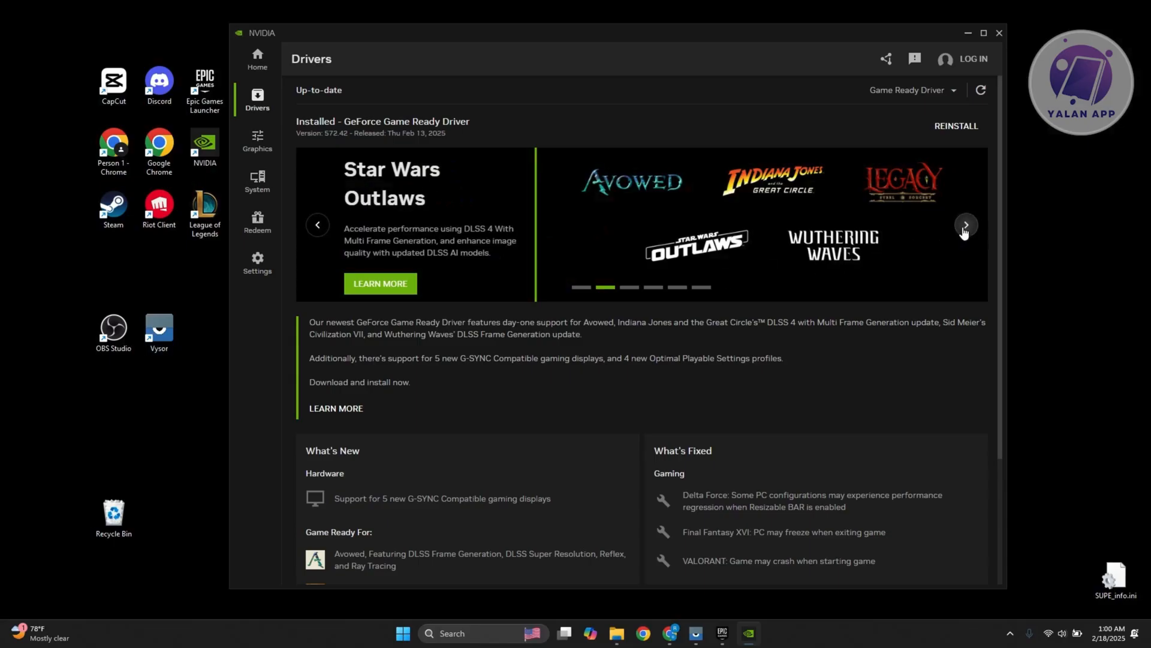
# - Browse the featured-game banner on the Drivers page, then minimize the NVIDIA App
pyautogui.click(965, 225)
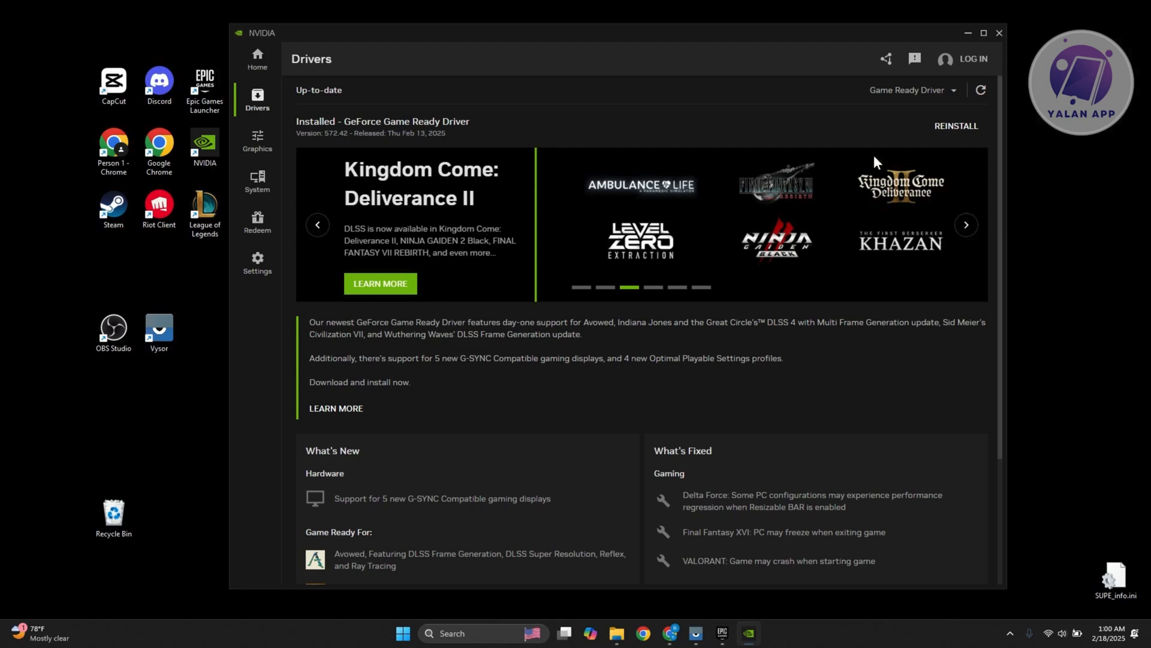
pyautogui.moveTo(519, 211)
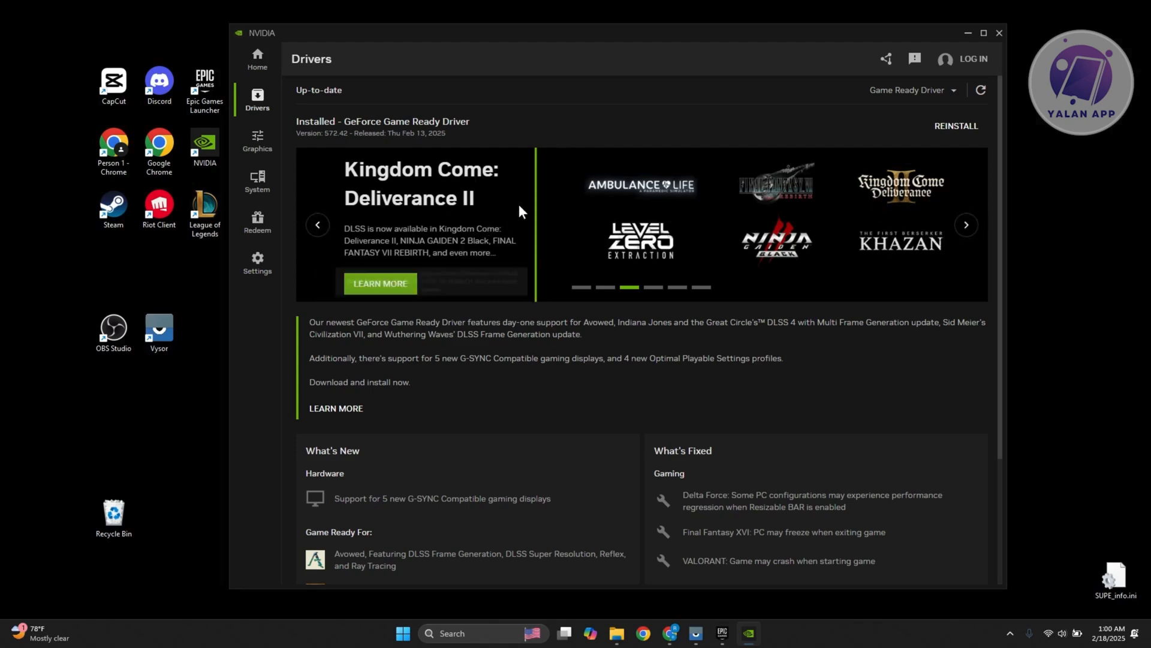
pyautogui.moveTo(588, 430)
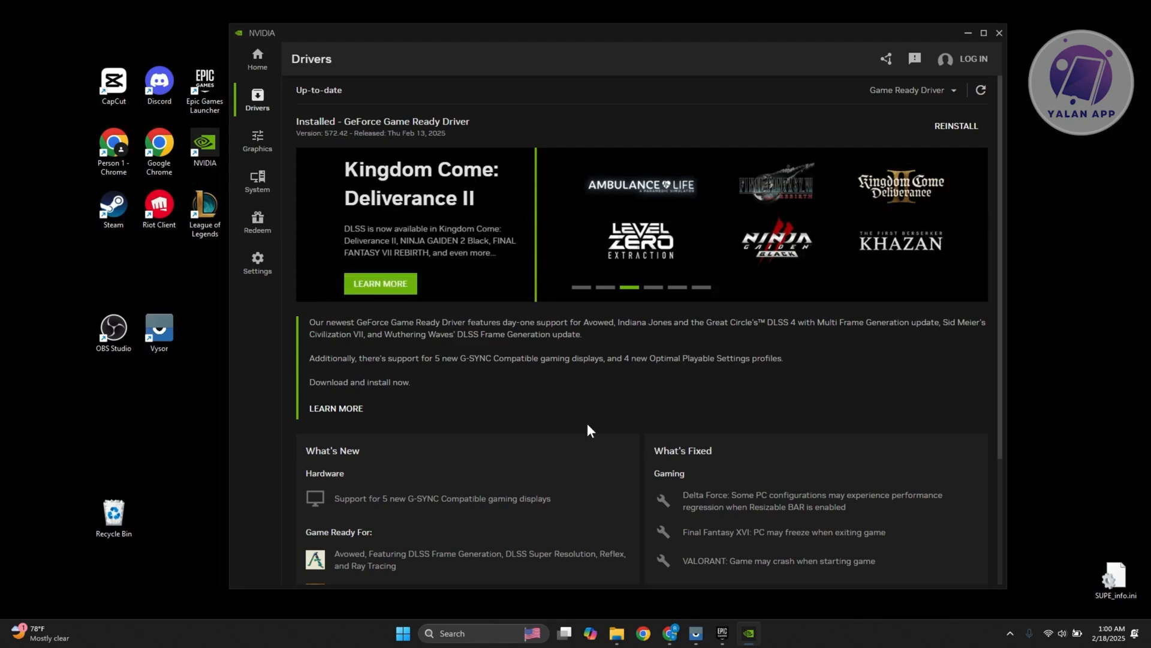
pyautogui.moveTo(377, 120)
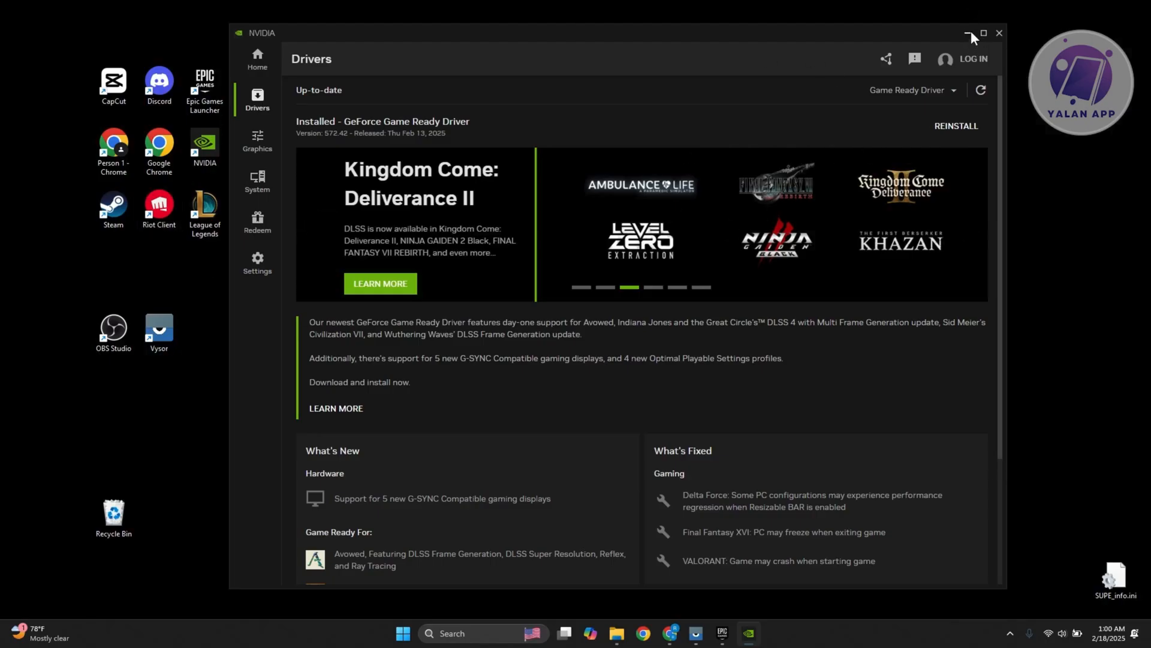
pyautogui.click(970, 33)
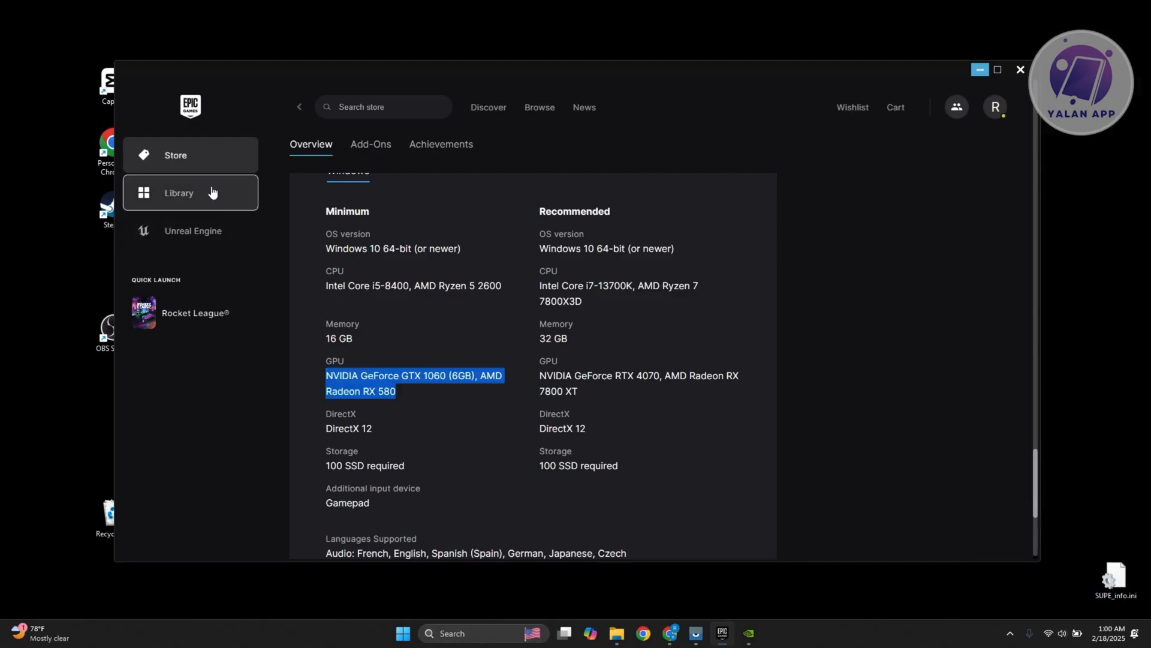
# - Show the Library and bring up the three-dot options menu for Rocket League
pyautogui.click(179, 191)
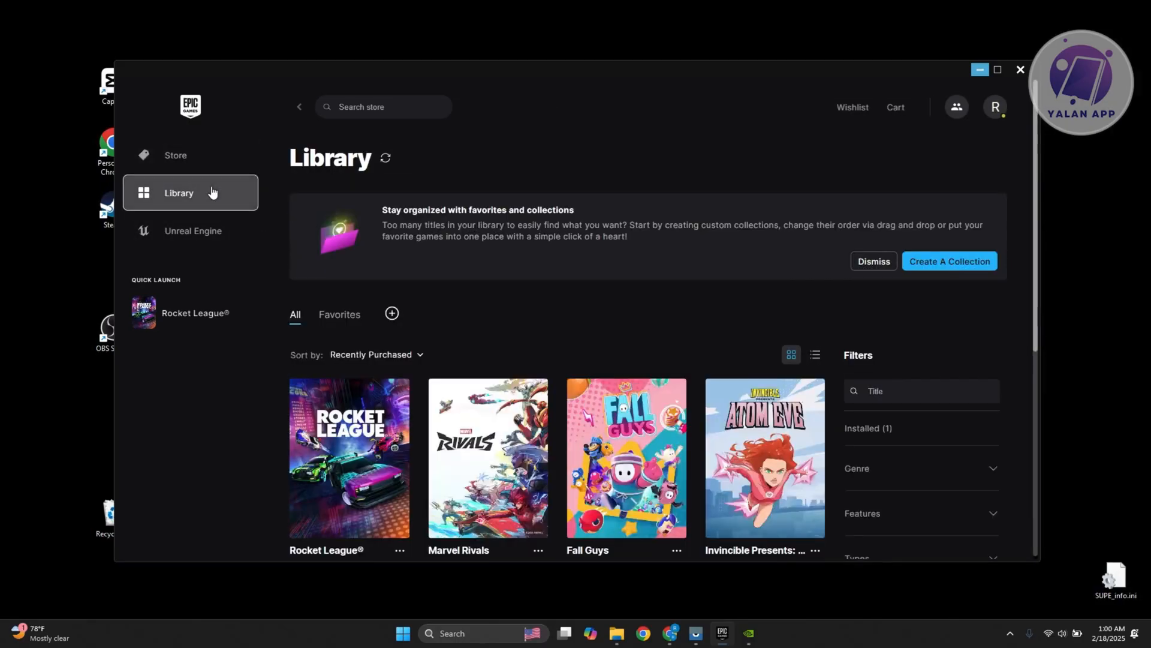
pyautogui.scroll(-3)
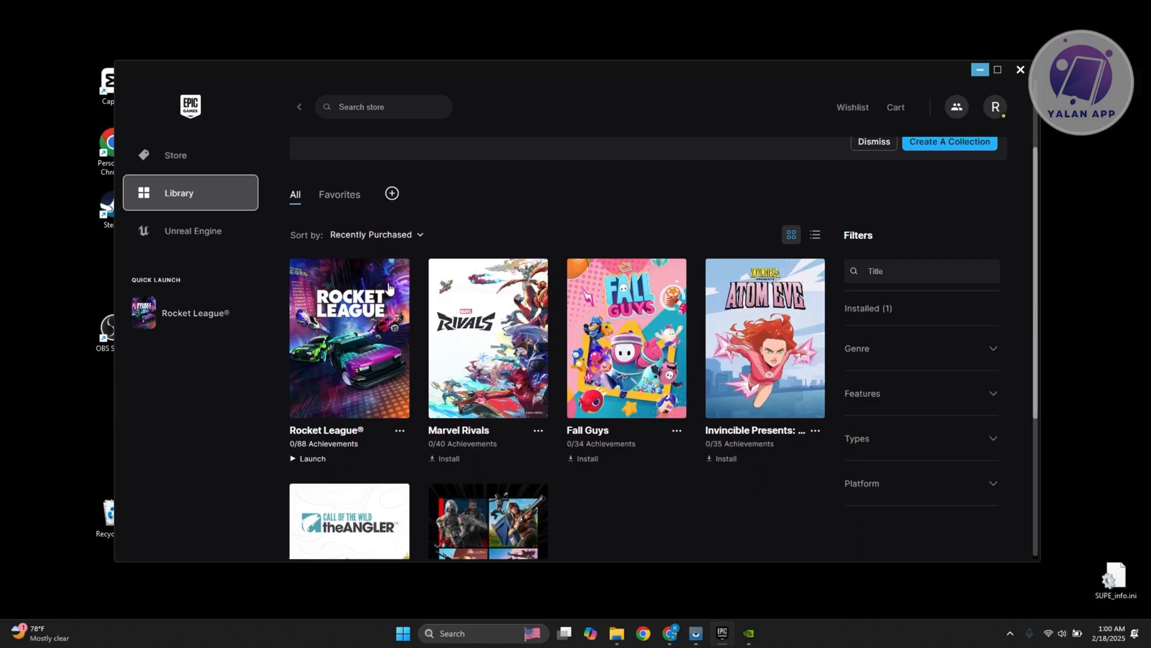
pyautogui.click(399, 430)
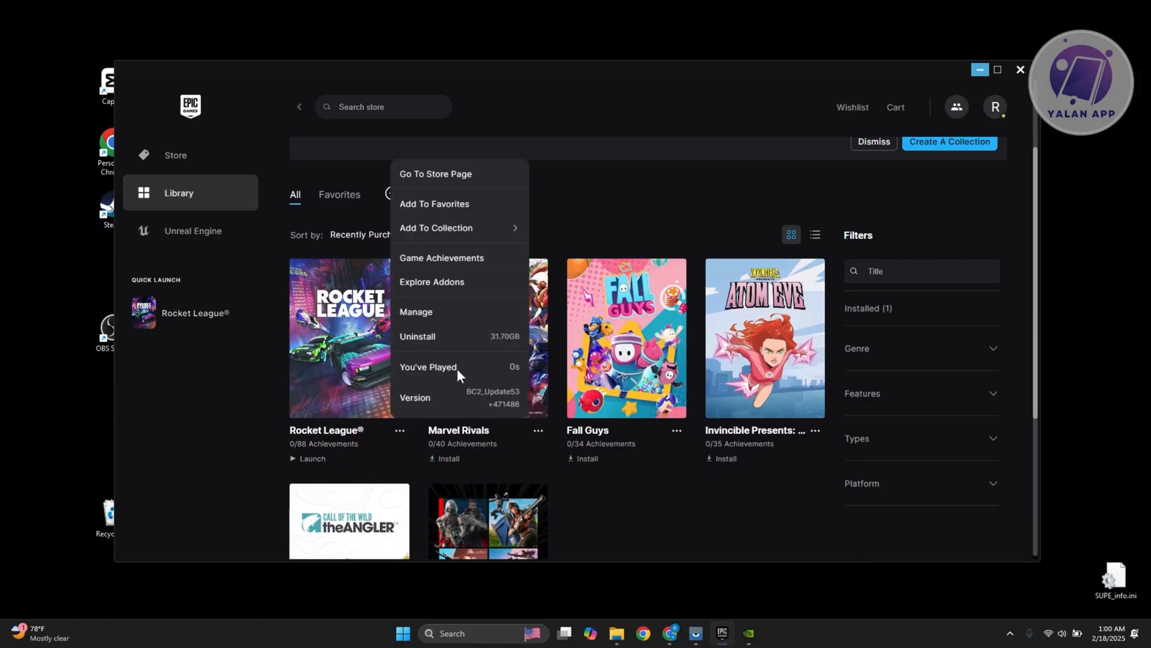
# - View Rocket League's Manage dialog with Verify Files, then close it
pyautogui.click(416, 312)
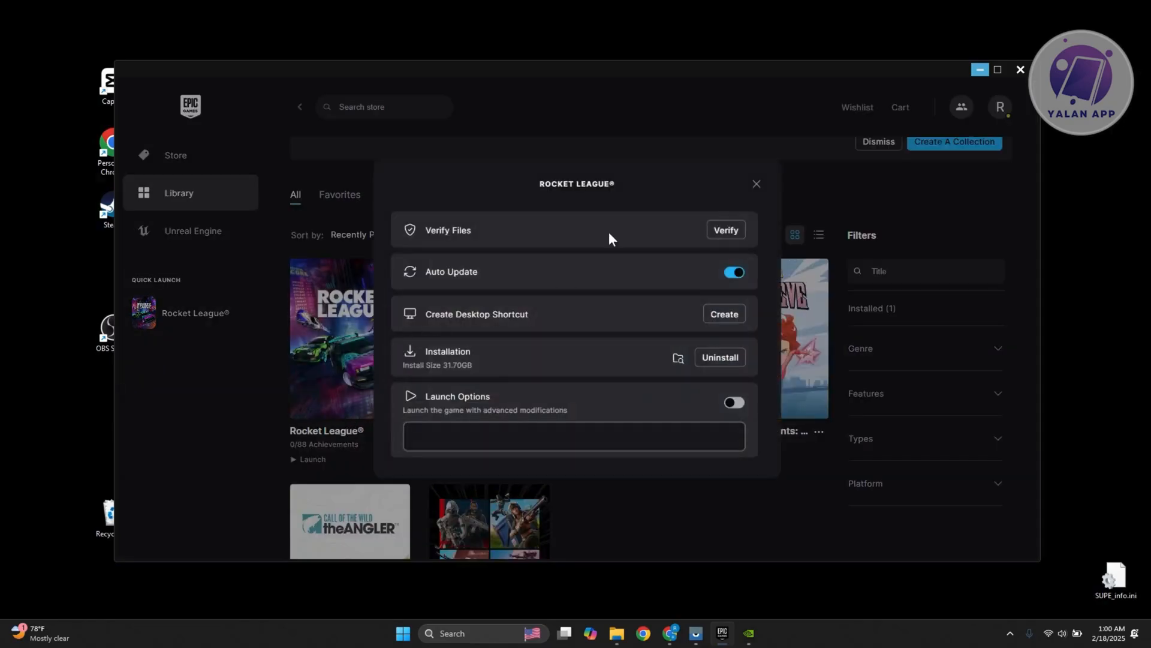
pyautogui.moveTo(756, 182)
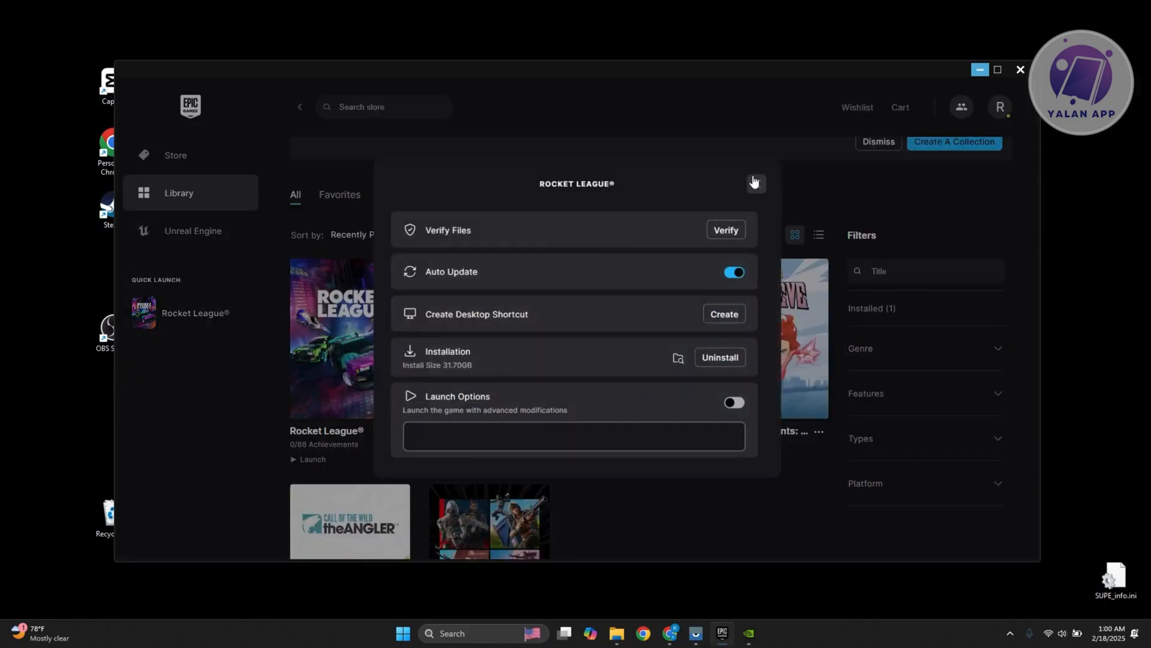
pyautogui.click(754, 183)
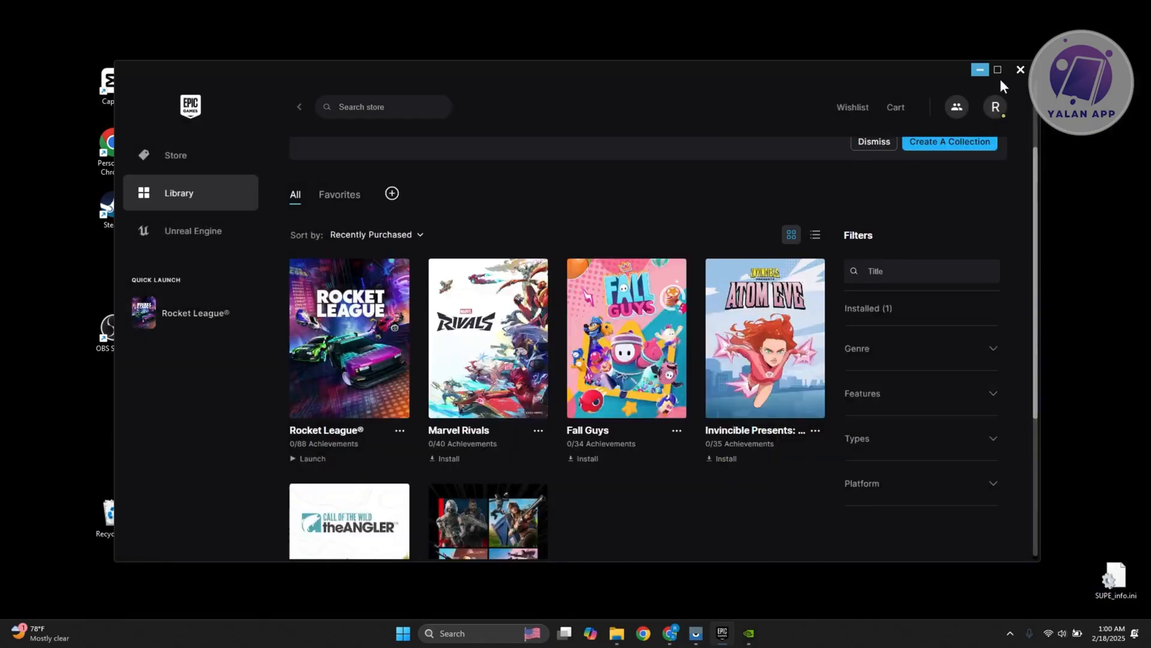